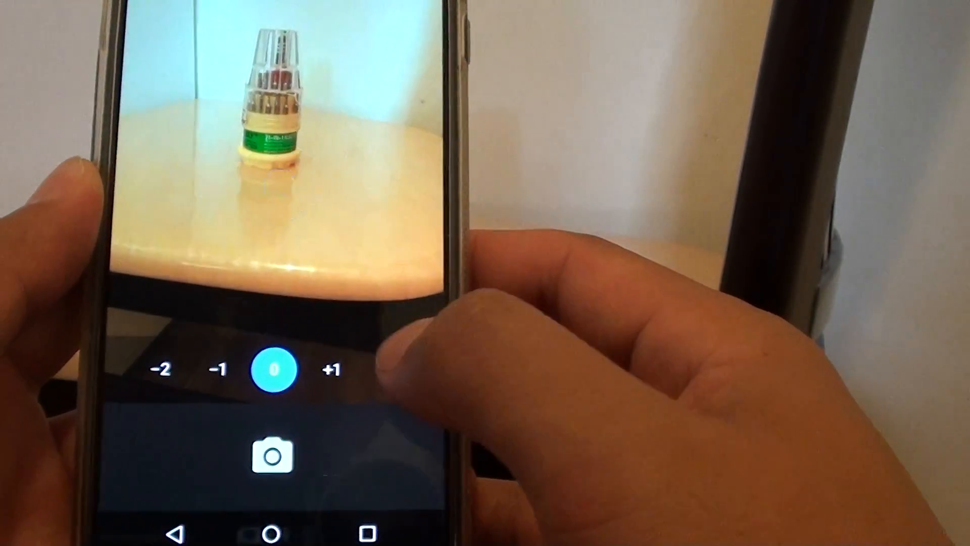
Select +1 in the viewfinder's exposure selector to brighten the scene.
left_click(333, 370)
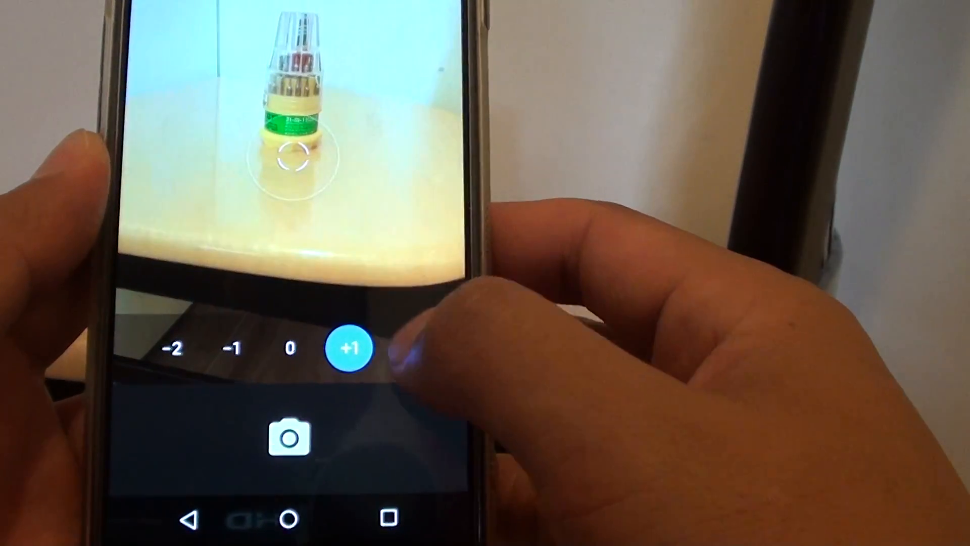